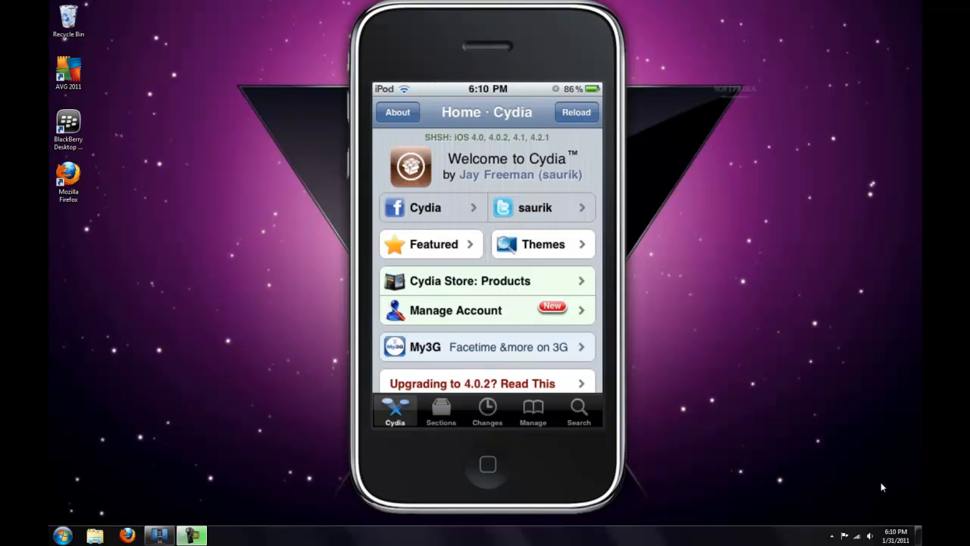
mouse_move(655, 295)
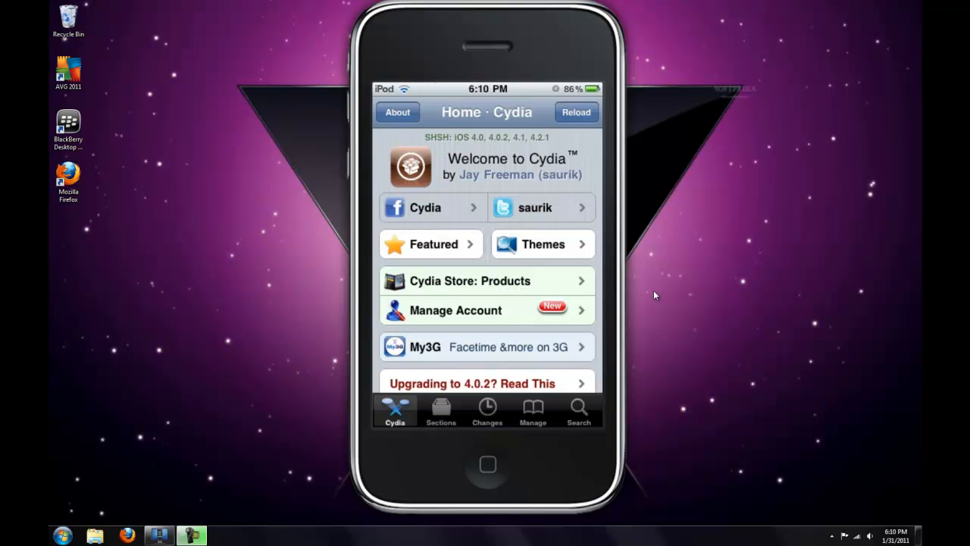
mouse_move(663, 262)
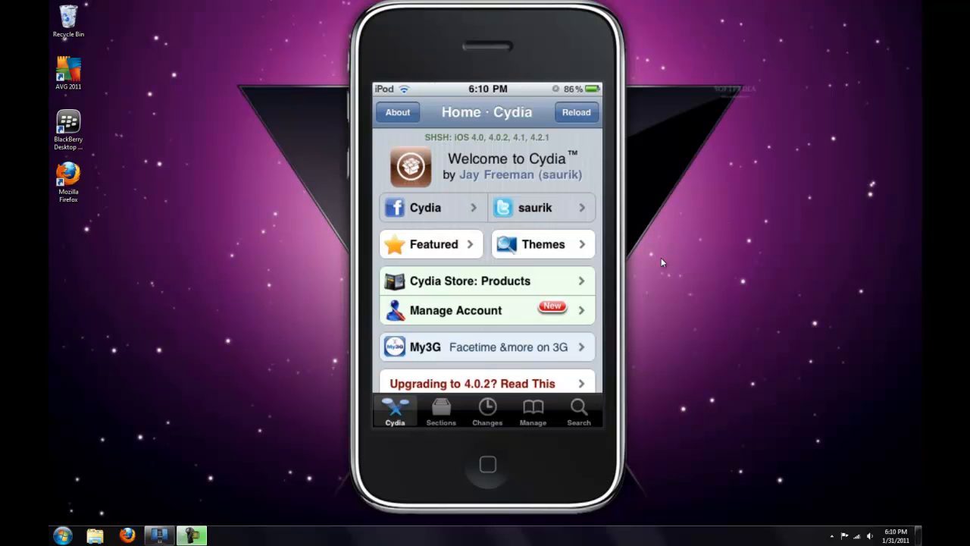
mouse_move(678, 262)
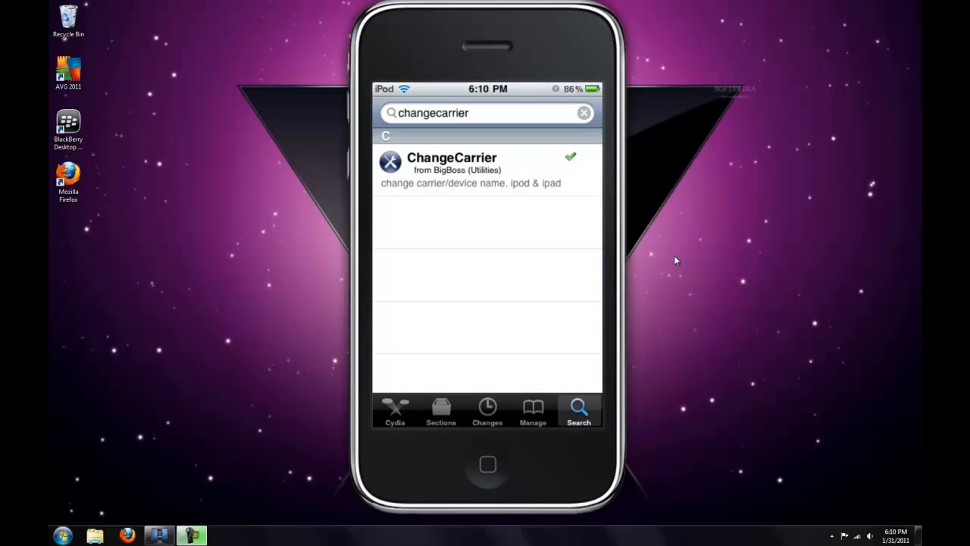
mouse_move(684, 261)
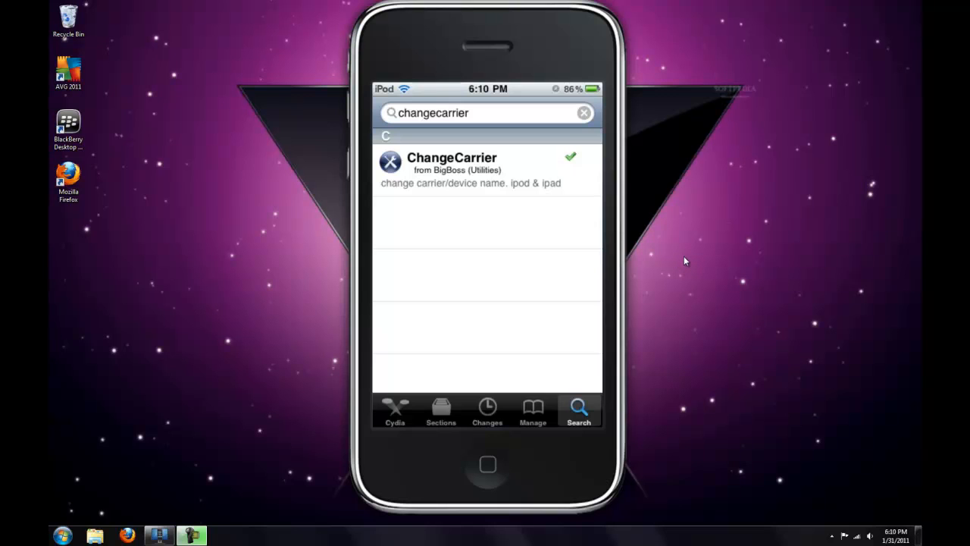
mouse_move(370, 96)
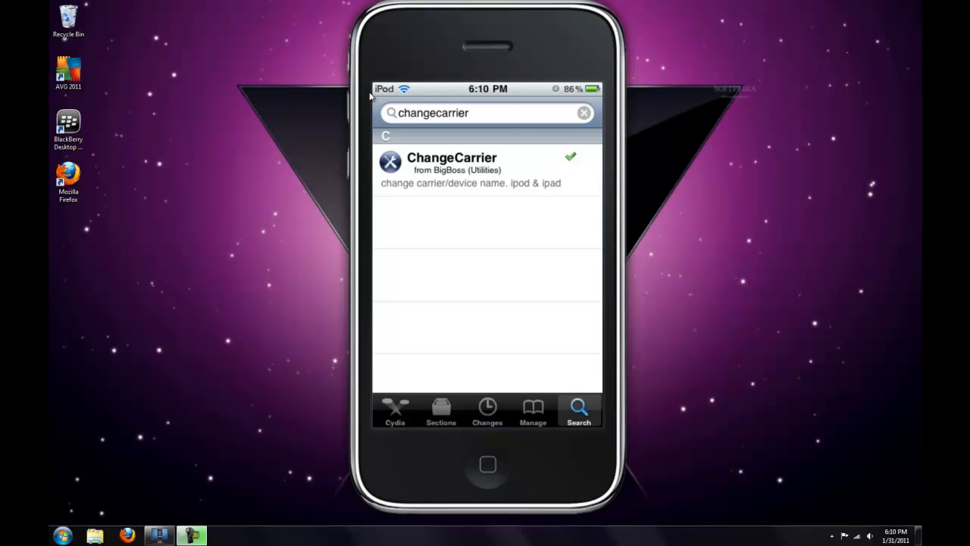
mouse_move(390, 98)
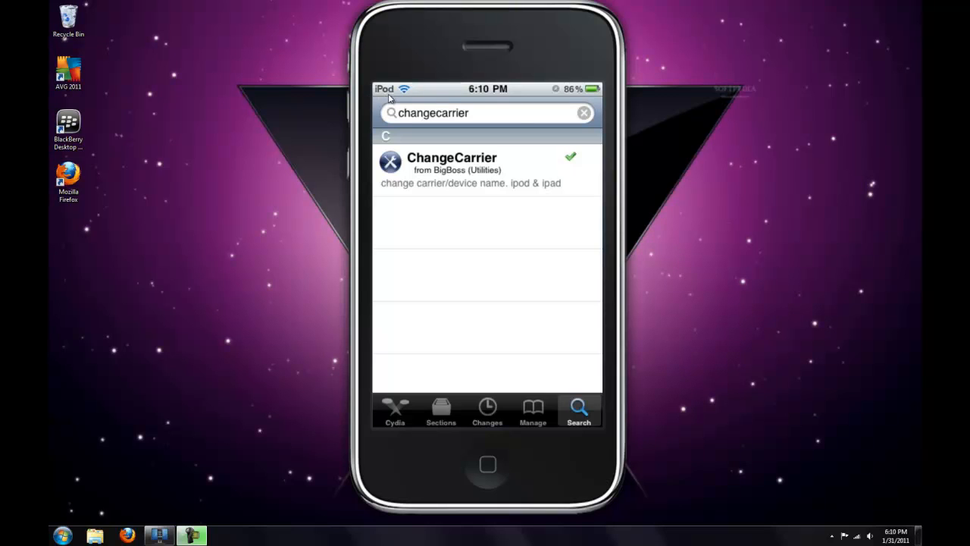
mouse_move(632, 174)
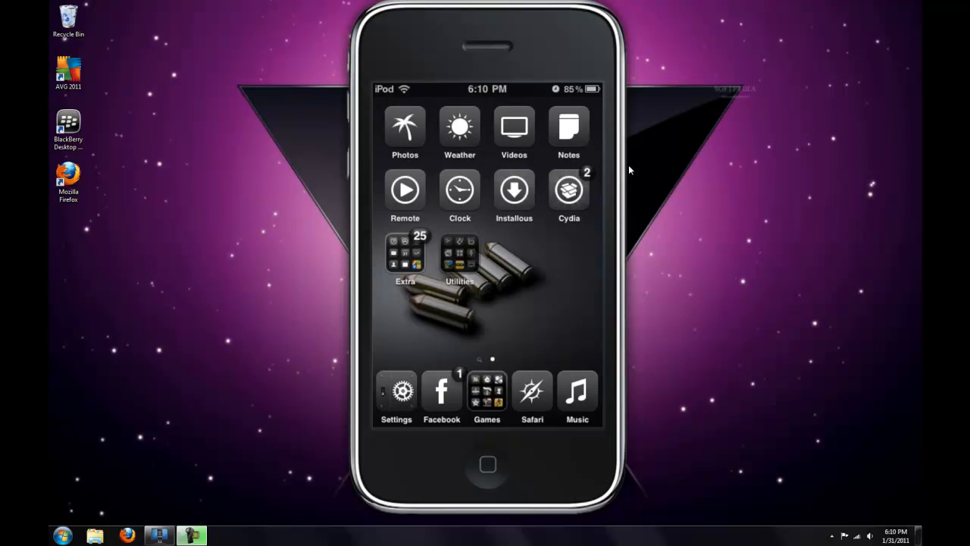
Step: Launch the ChangeCarrier app from the home screen
click(459, 254)
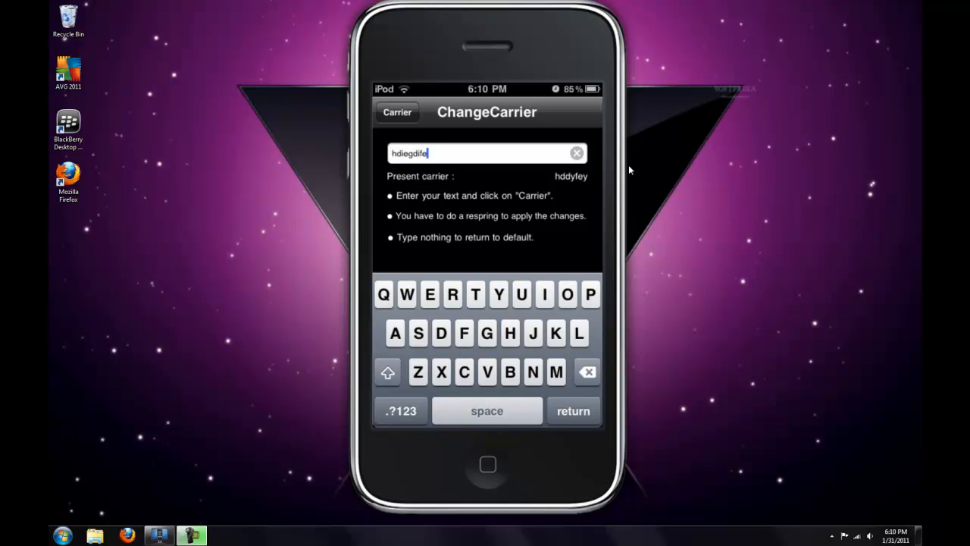
Step: Save 'hdiegdife' as the carrier text and decline the respring prompt
click(397, 112)
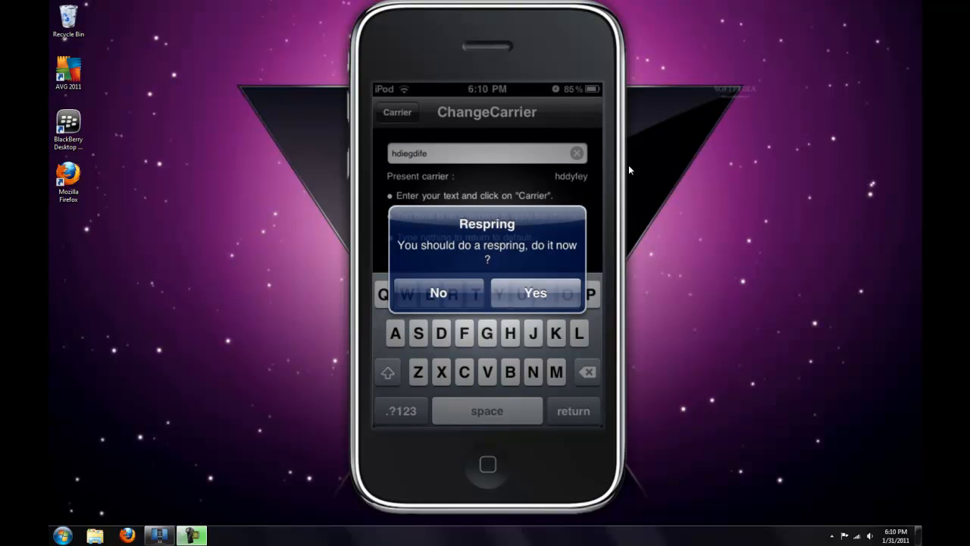
click(438, 292)
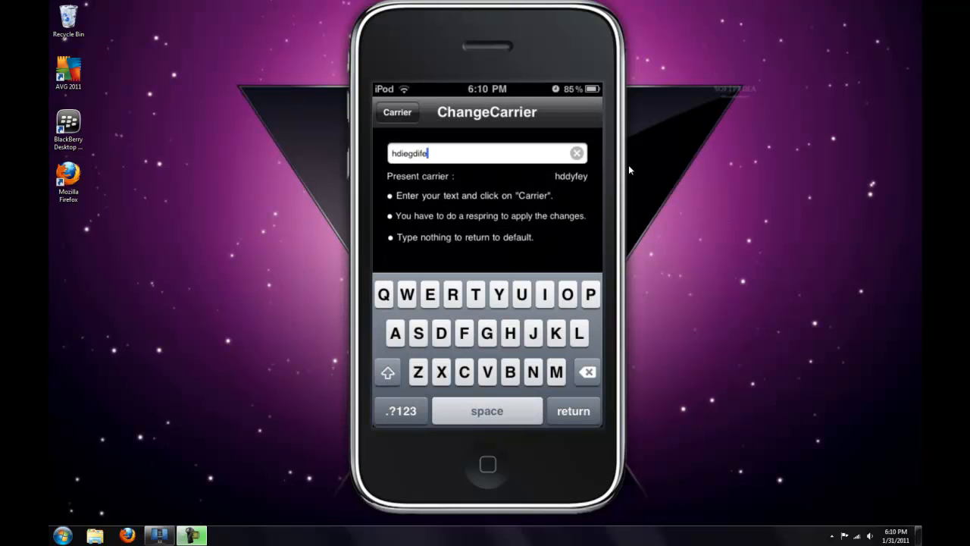